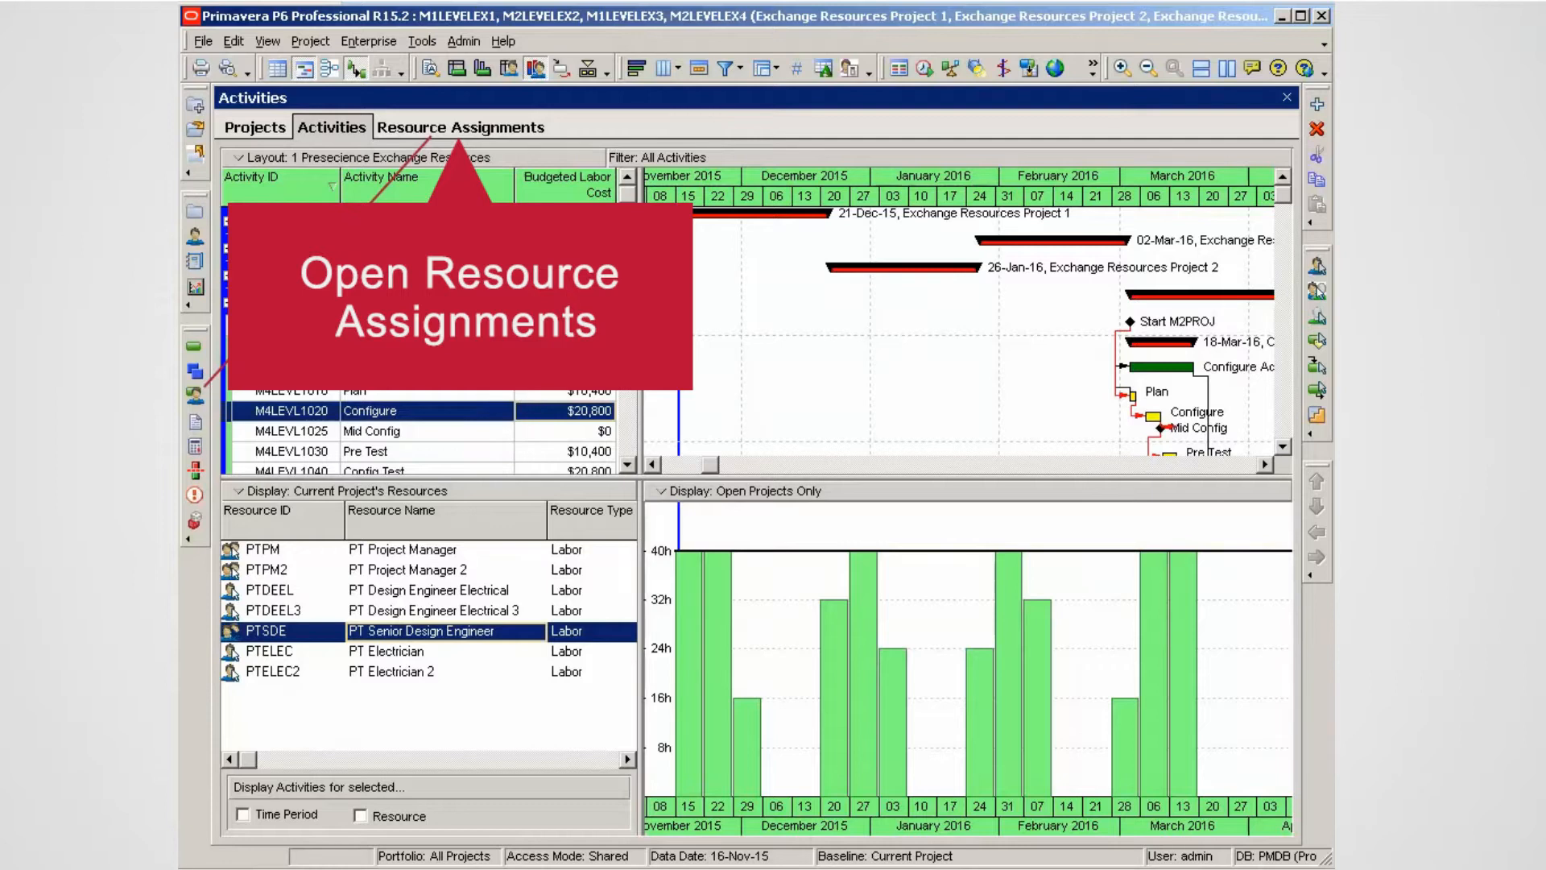
Show the Resource Assignments view with PT Senior Design Engineer priced at $250/h
{"action": "left_click", "coordinate": [461, 126]}
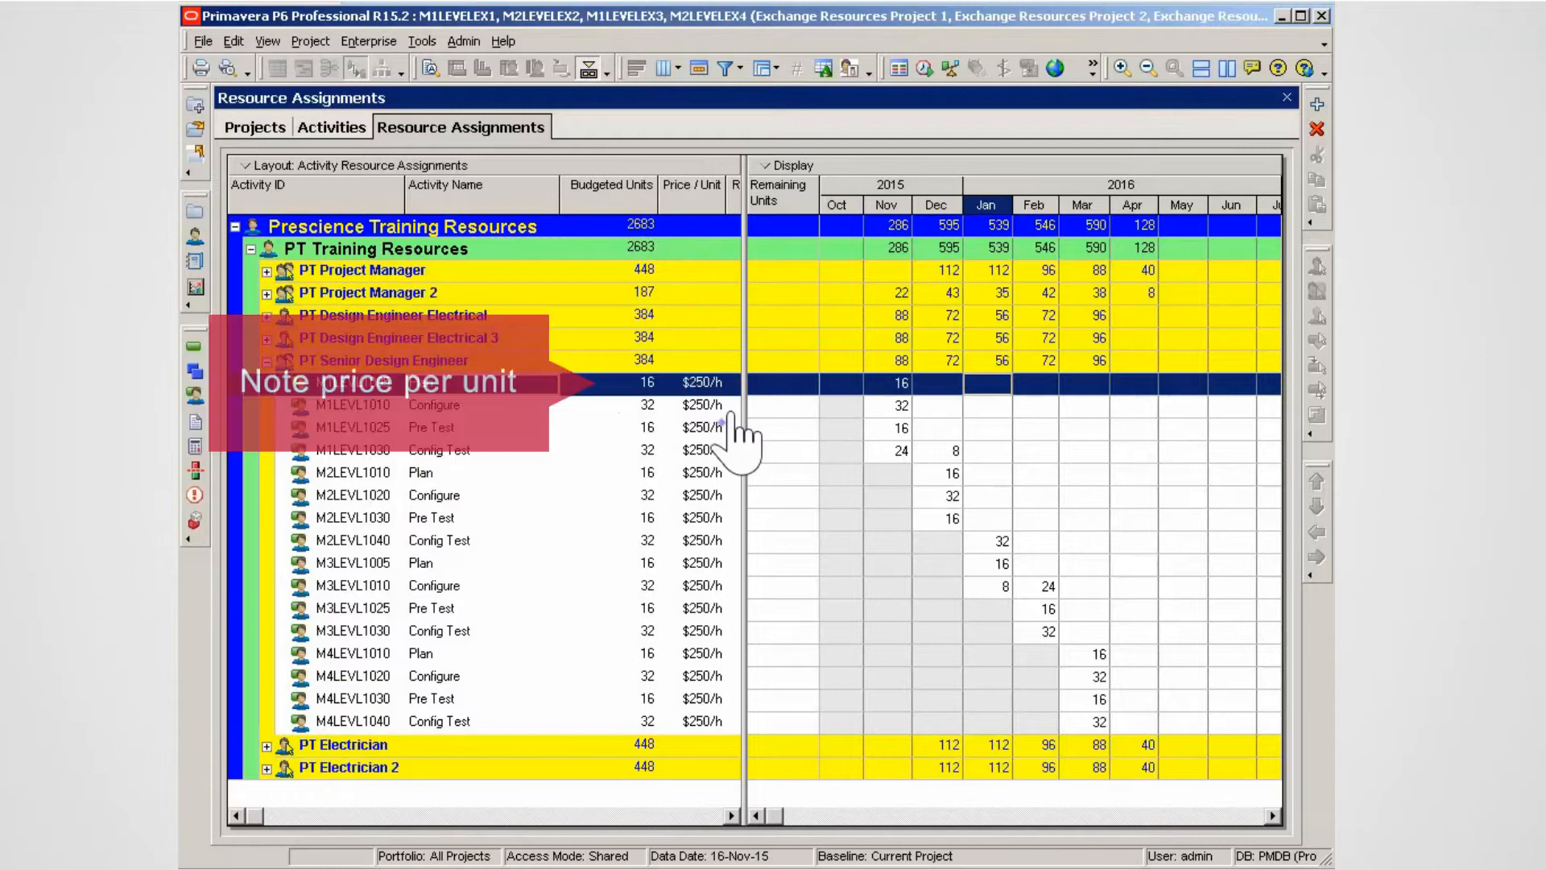
{"action": "left_click", "coordinate": [421, 40]}
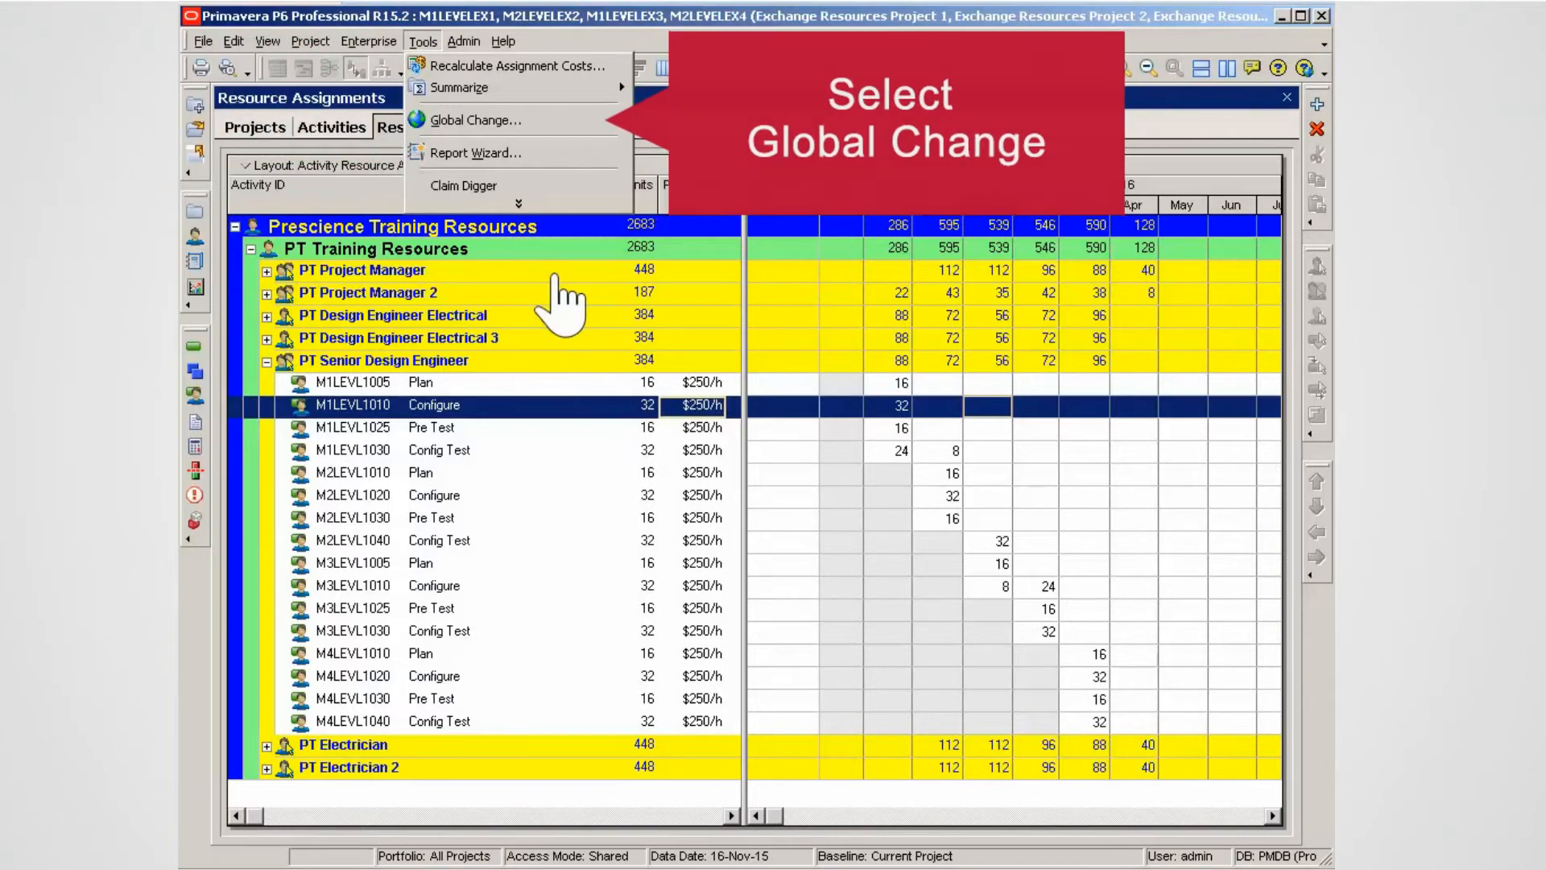
Bring up the Global Change list and modify 1 Change Resource Projects
{"action": "left_click", "coordinate": [476, 119]}
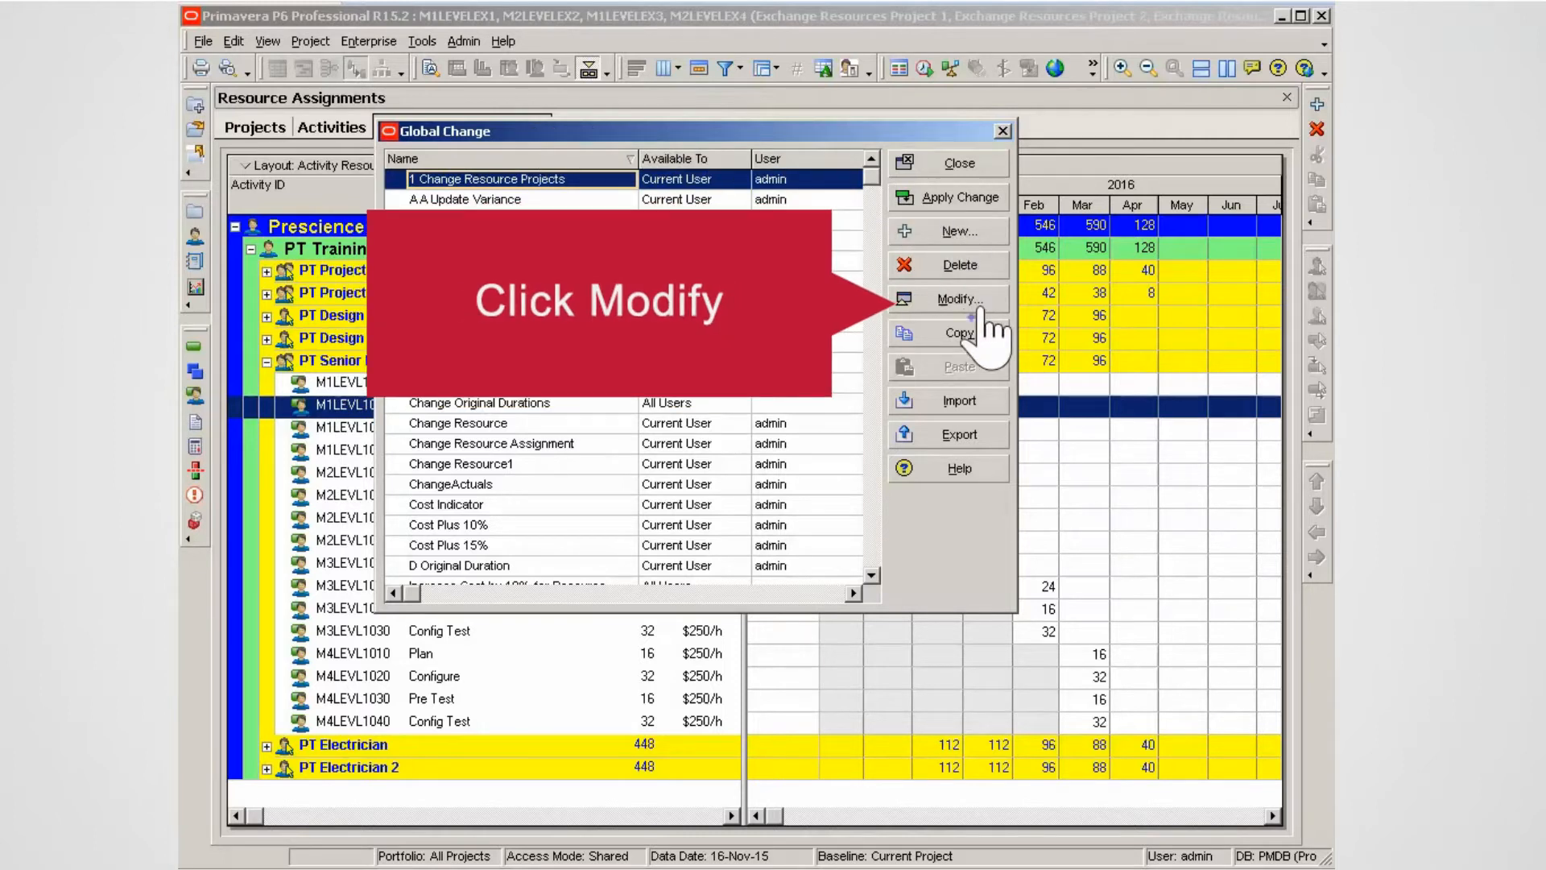
{"action": "left_click", "coordinate": [955, 299]}
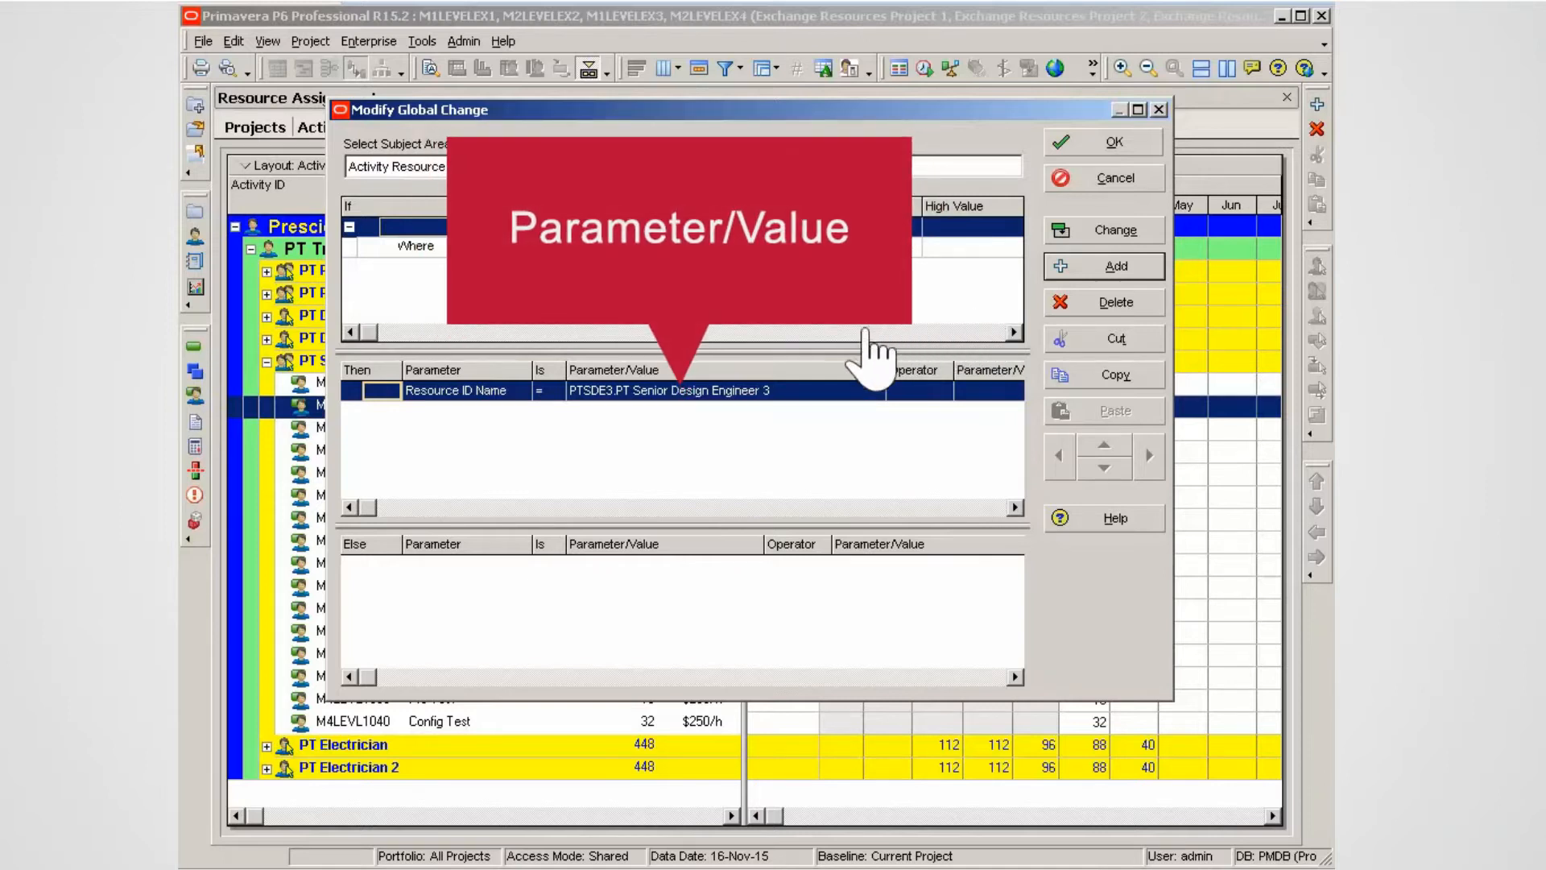
{"action": "mouse_move", "coordinate": [831, 431]}
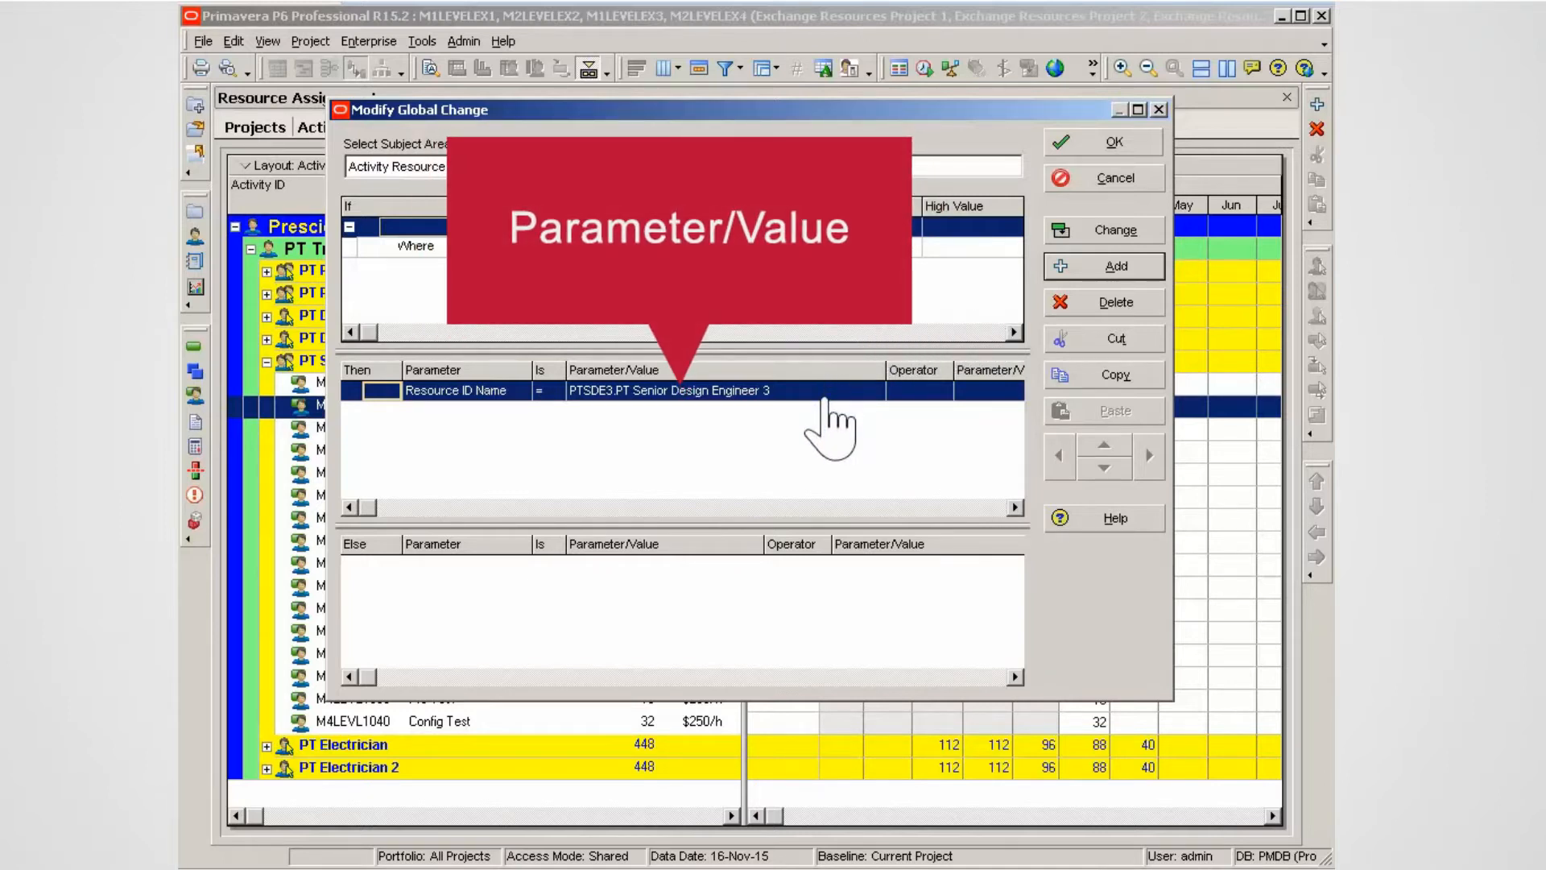
Assign PTSDE3.PT Senior Design Engineer 3 as the Then replacement value and save the change
{"action": "left_click", "coordinate": [875, 392]}
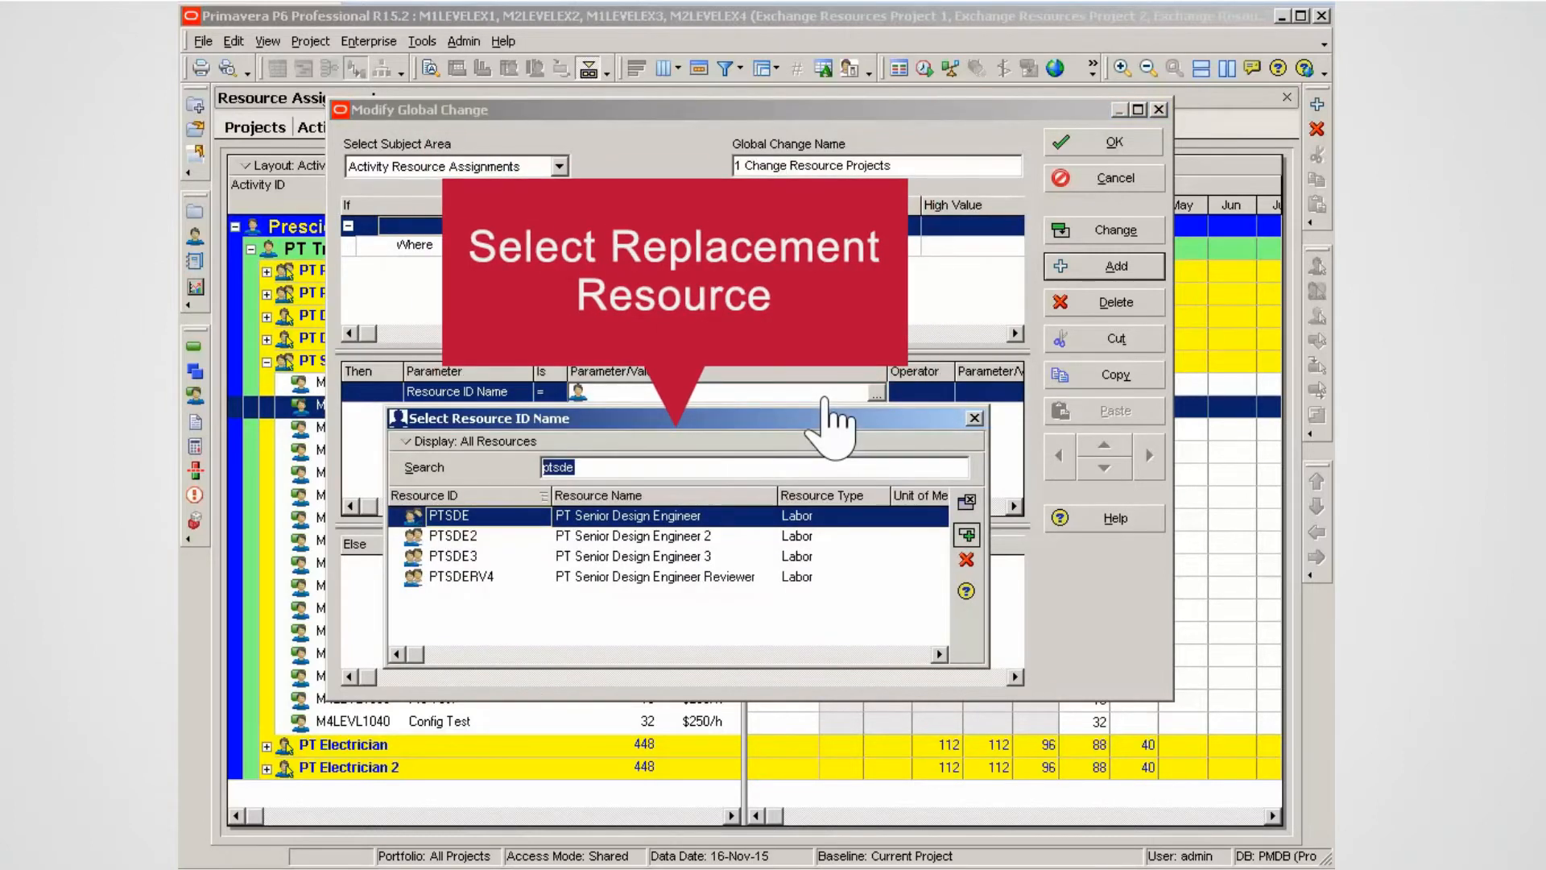
{"action": "mouse_move", "coordinate": [702, 548]}
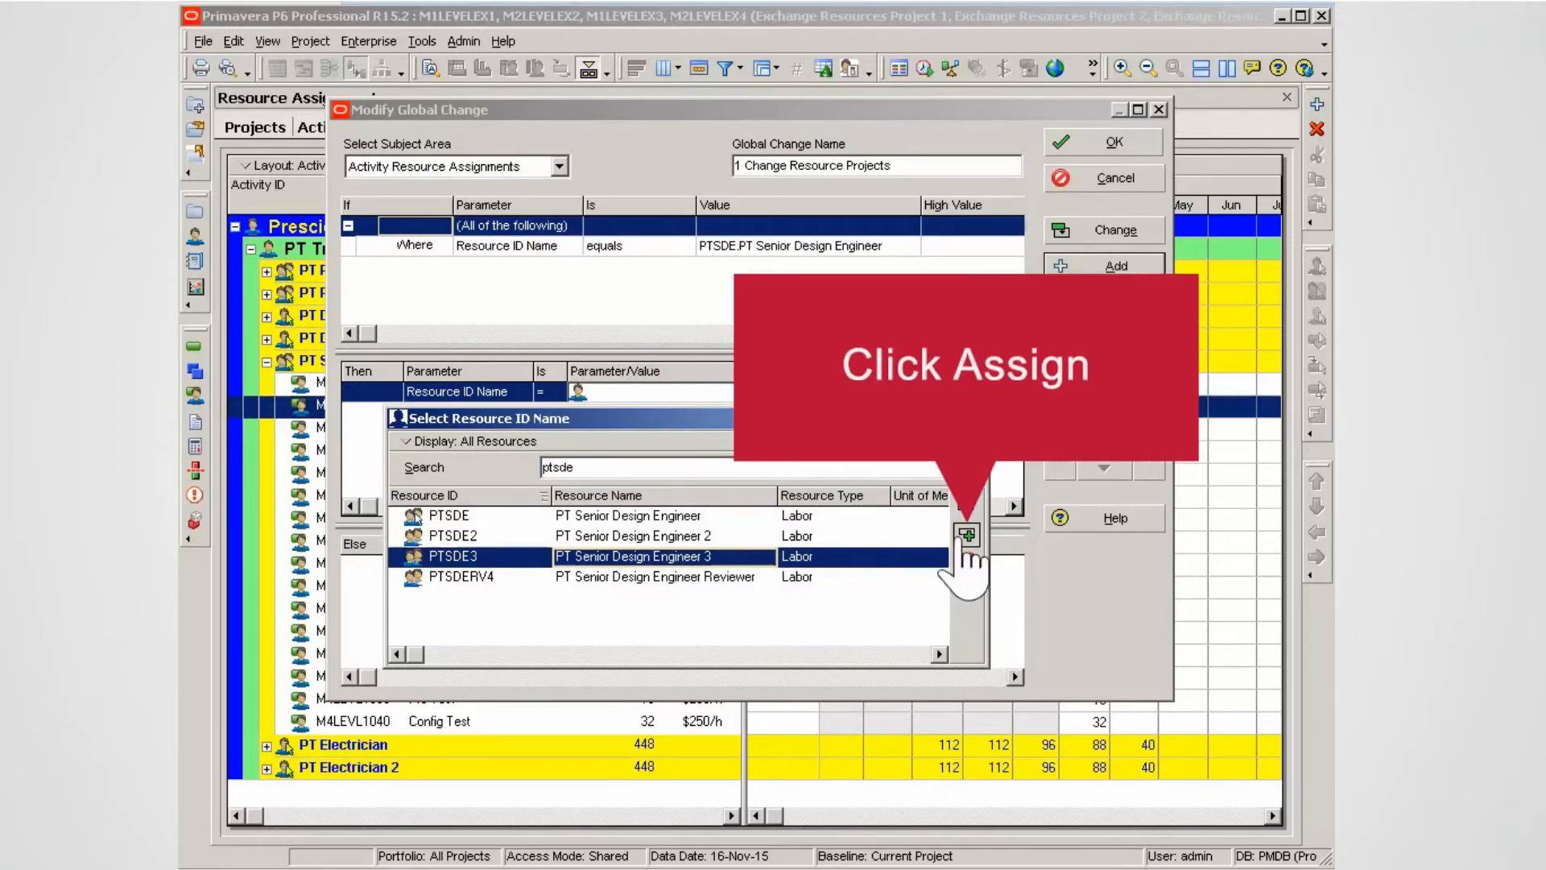
{"action": "left_click", "coordinate": [967, 534]}
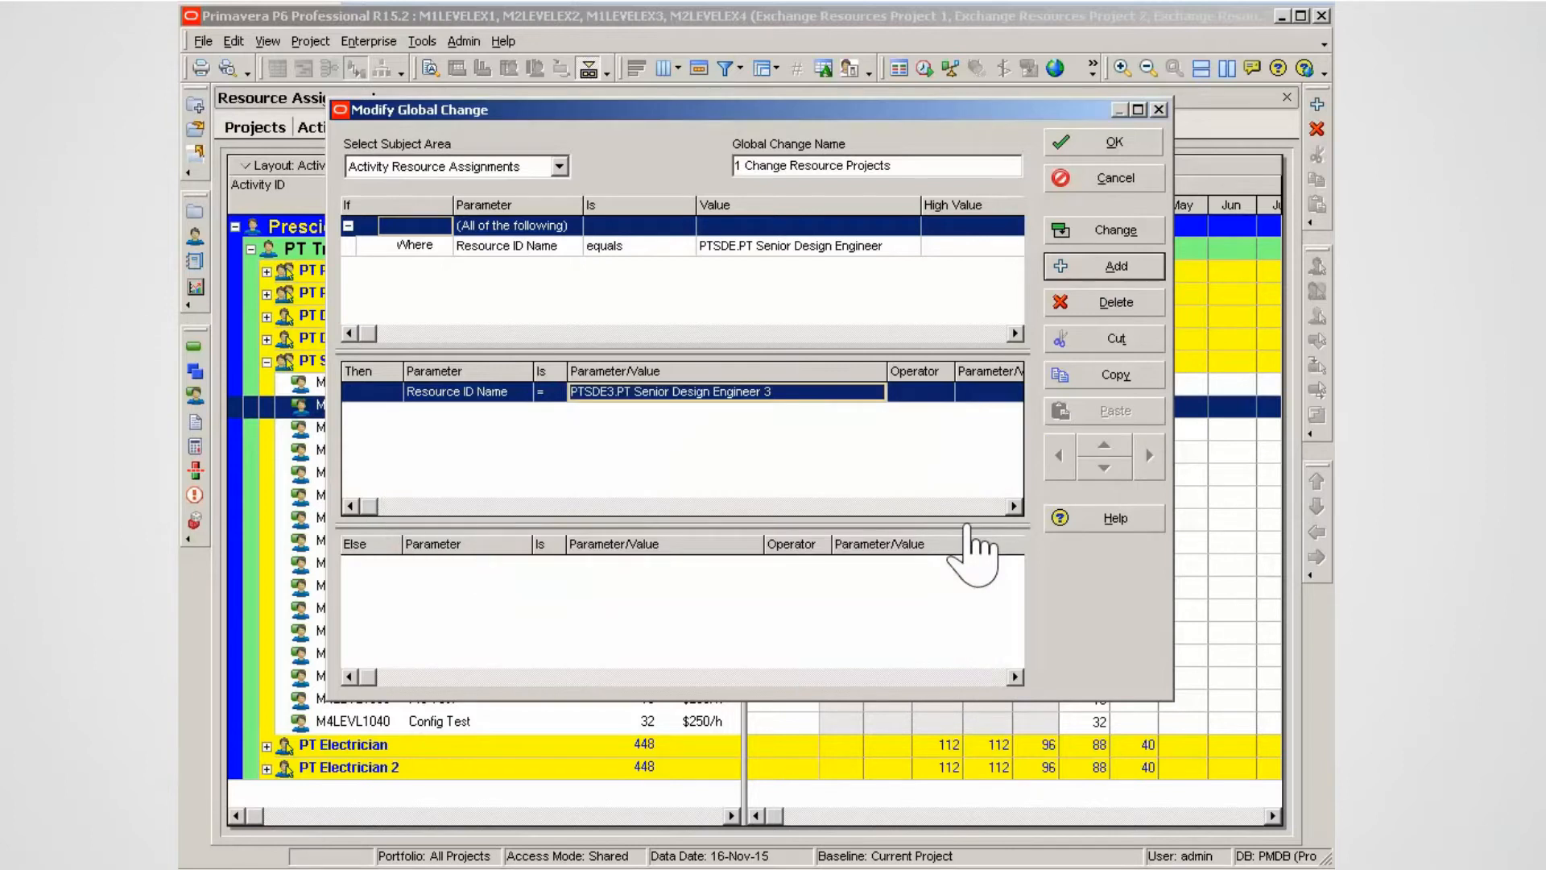
{"action": "mouse_move", "coordinate": [1095, 375]}
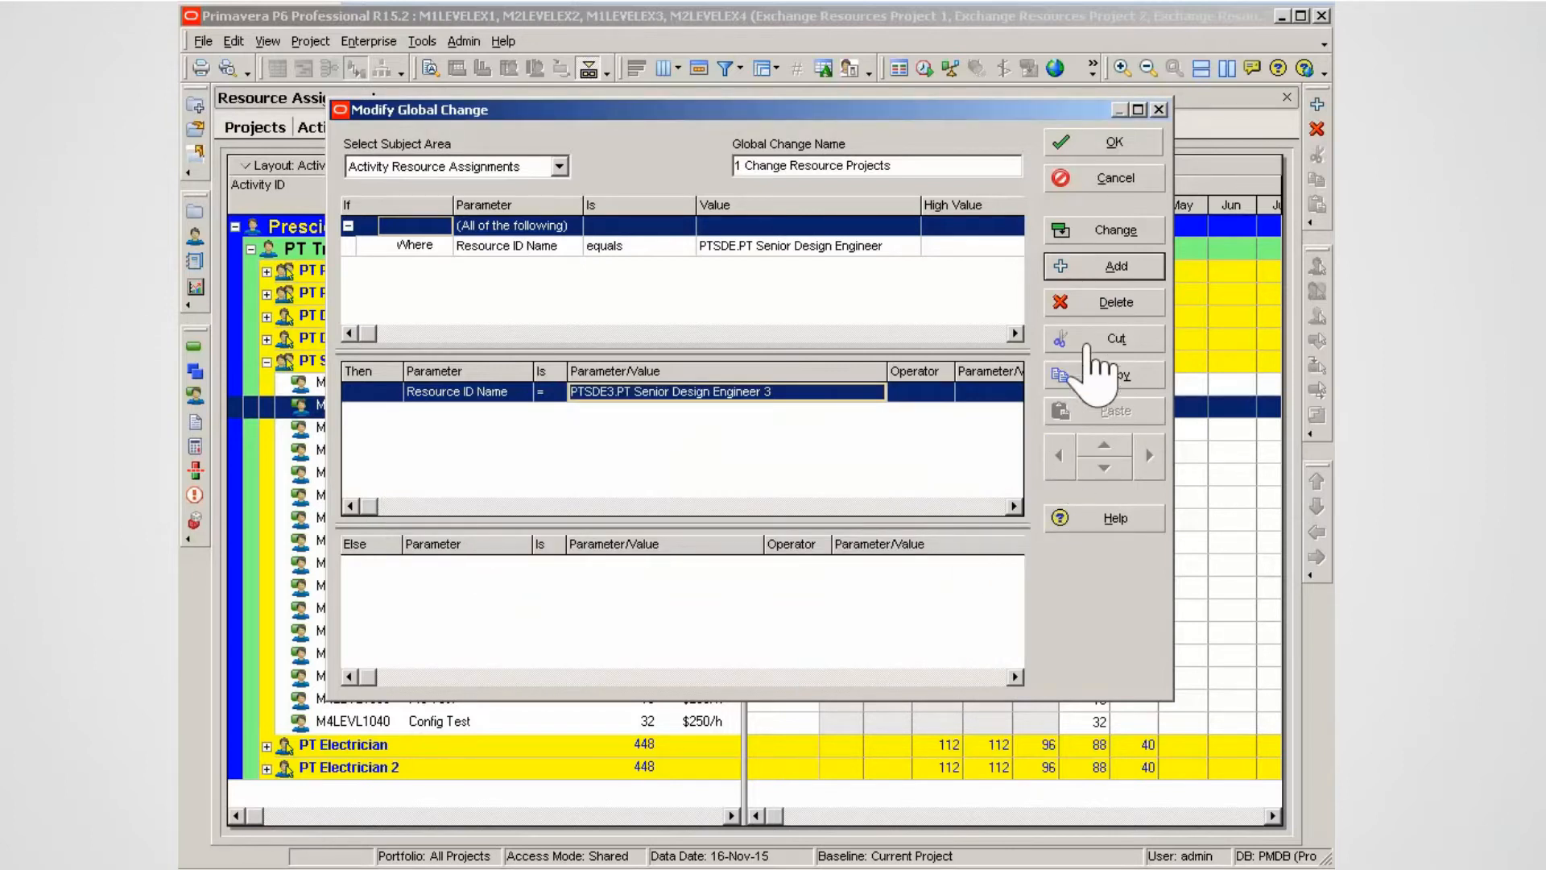
{"action": "mouse_move", "coordinate": [1100, 162]}
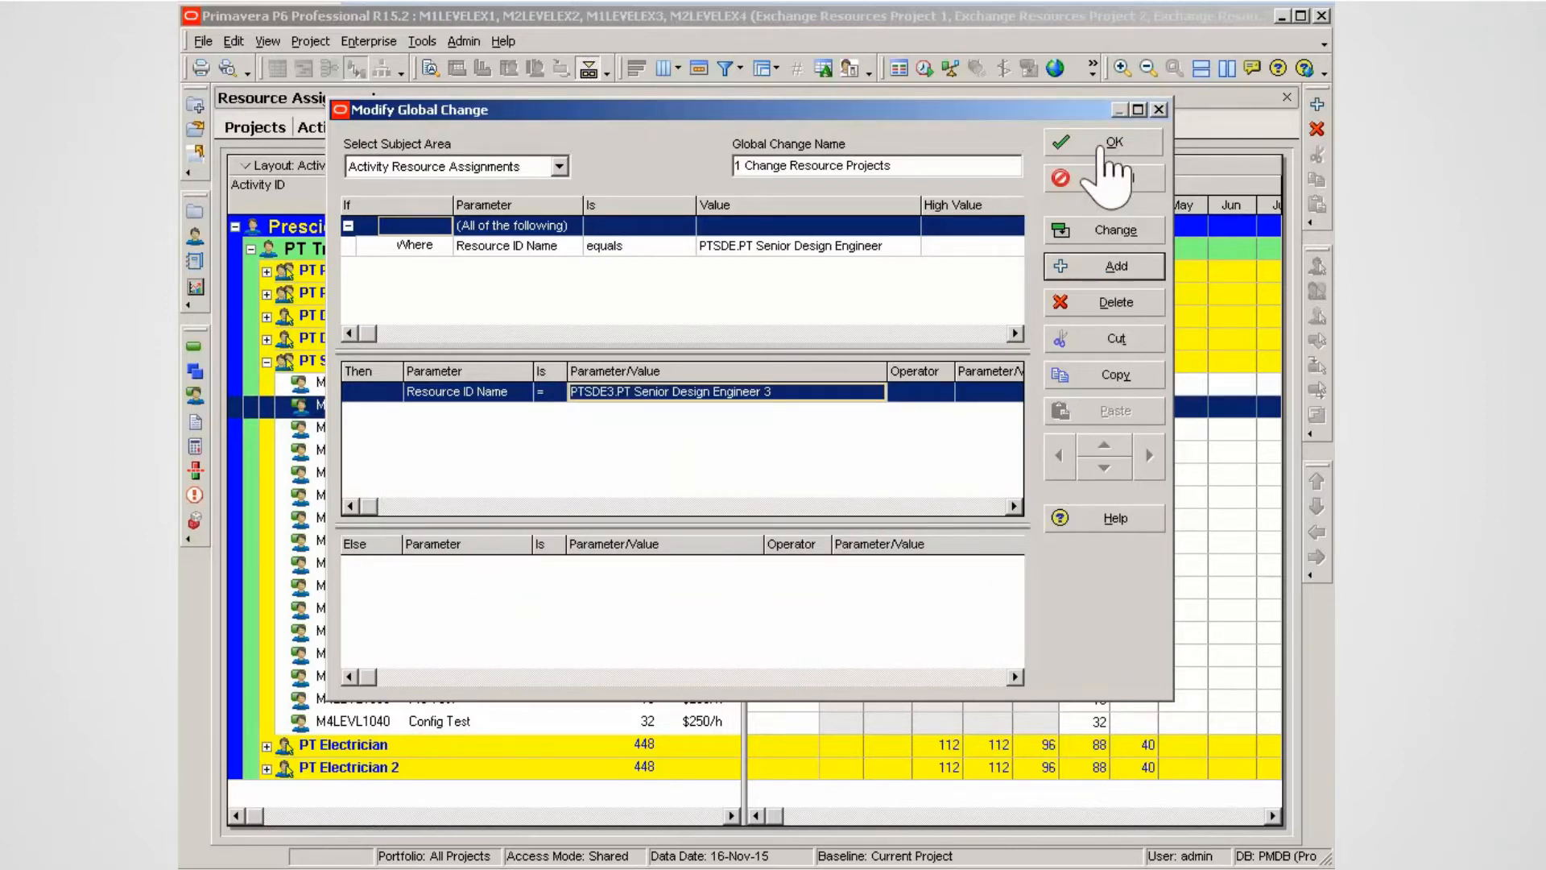
{"action": "left_click", "coordinate": [1113, 141]}
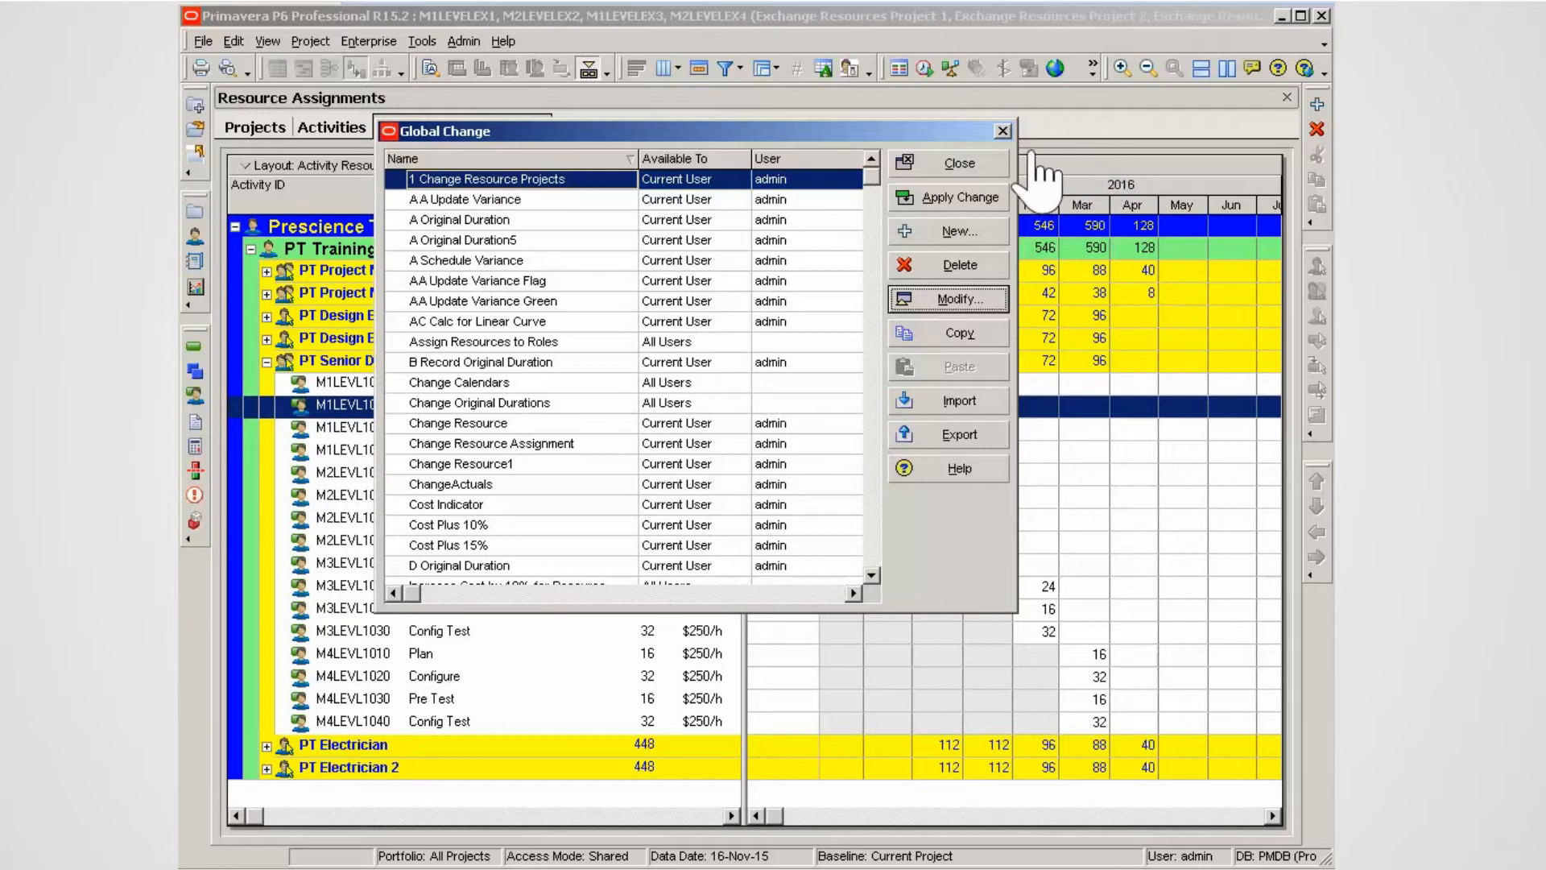
Run 1 Change Resource Projects, commit the PTSDE-to-PTSDE3 replacements and skip the log file
{"action": "left_click", "coordinate": [956, 196]}
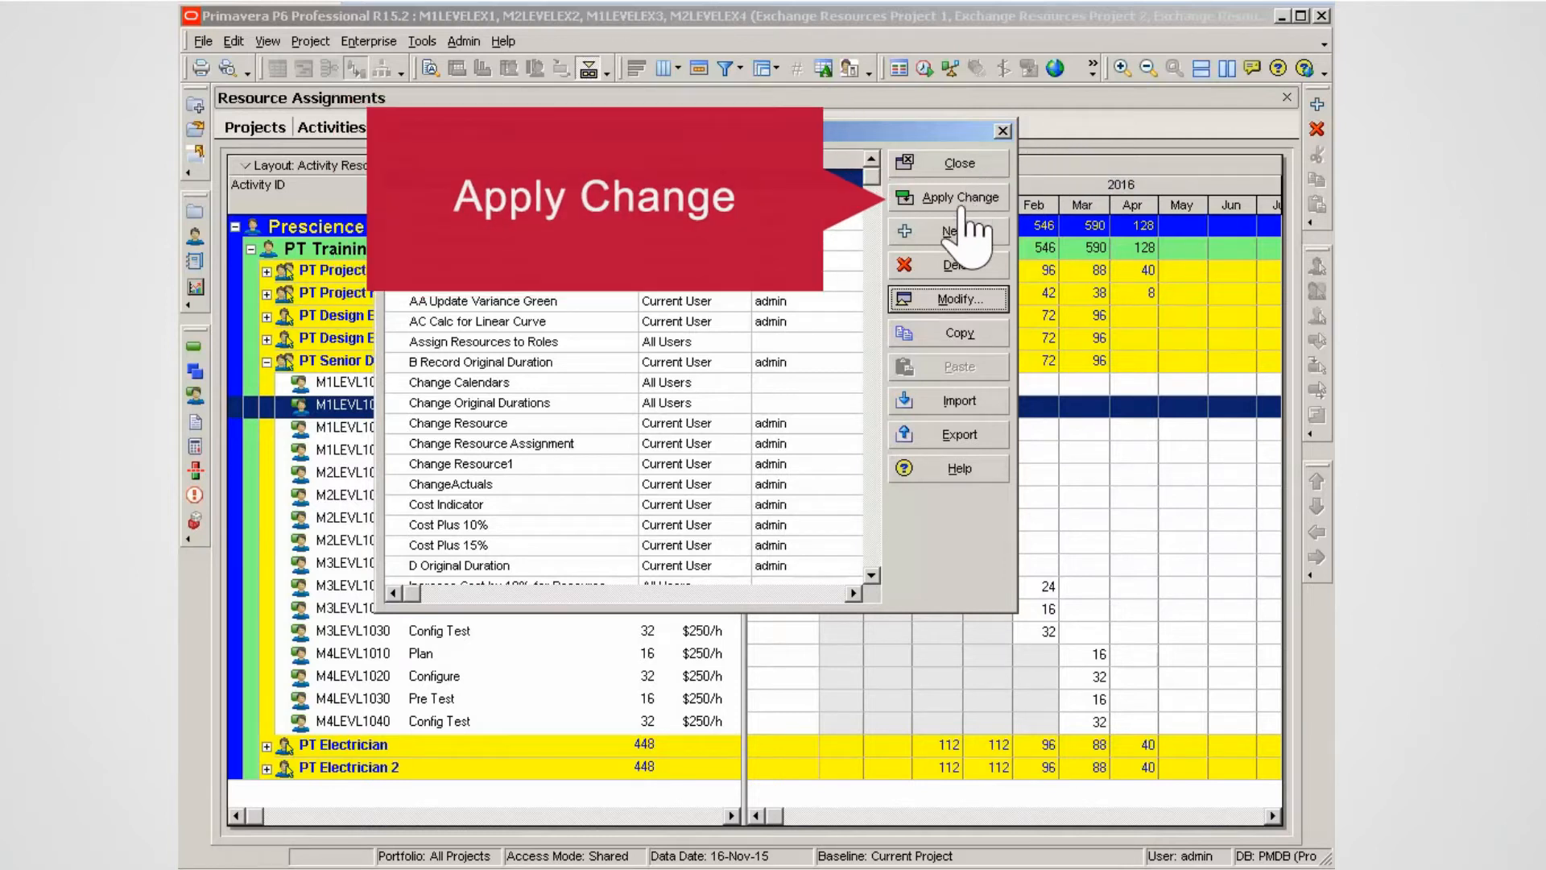
{"action": "left_click", "coordinate": [958, 197]}
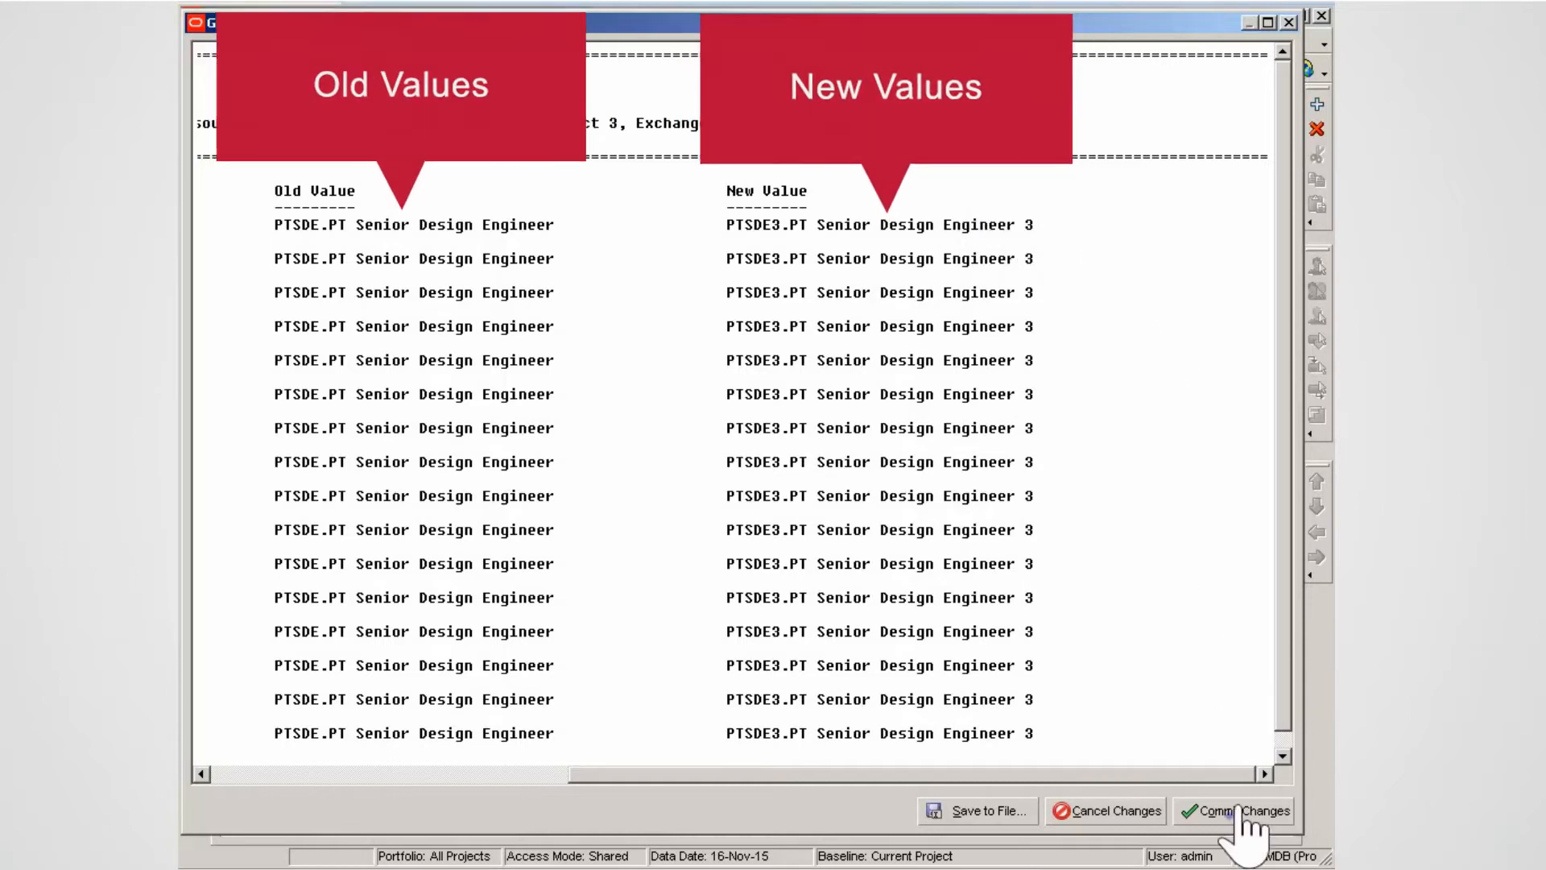
{"action": "left_click", "coordinate": [1245, 810]}
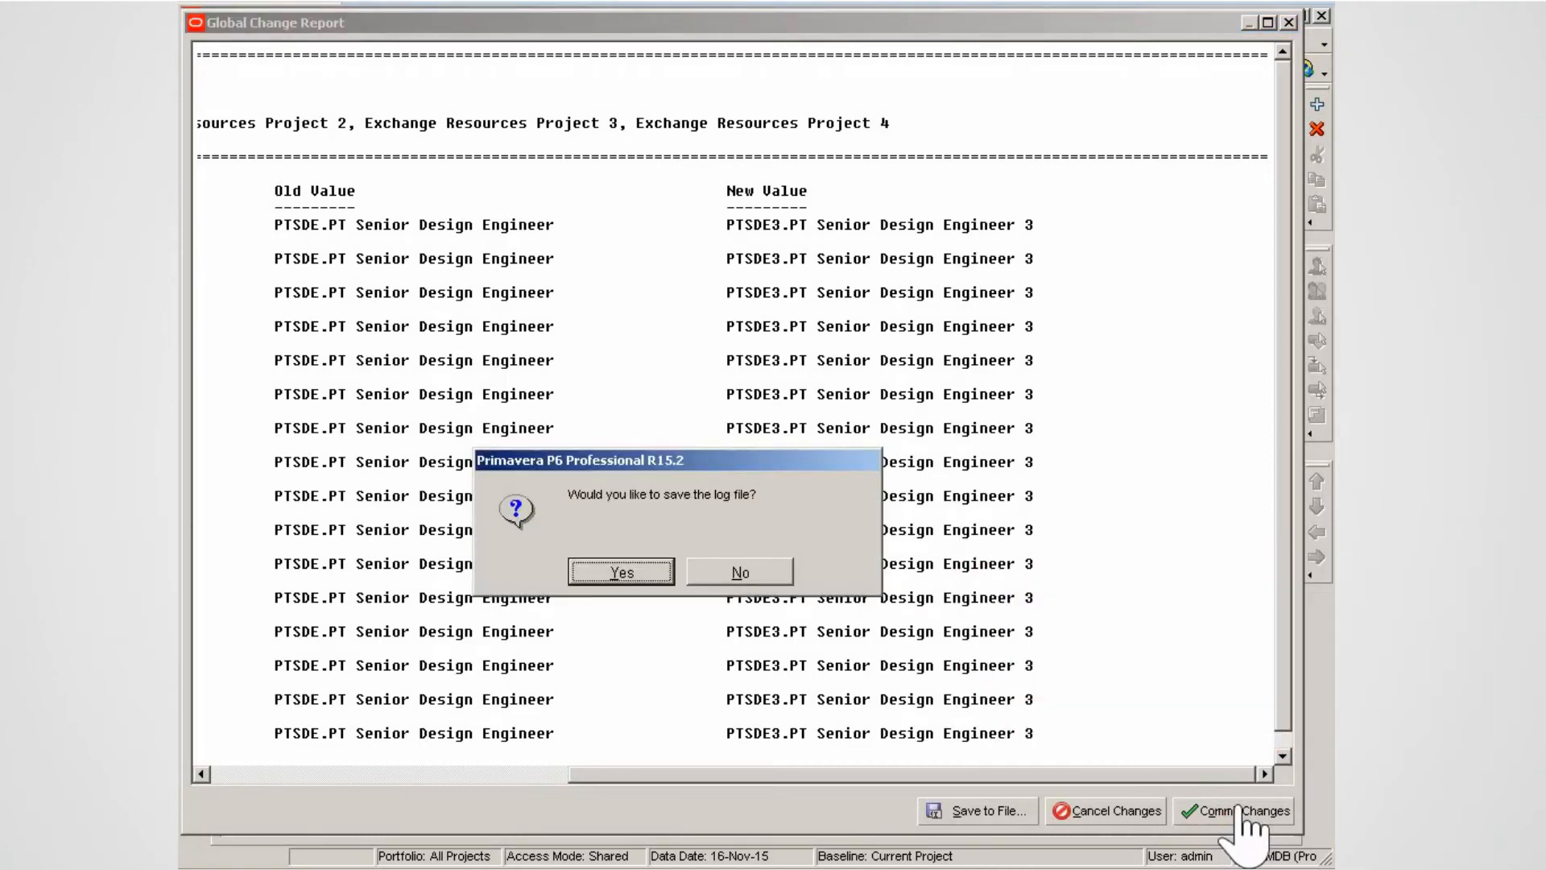
{"action": "mouse_move", "coordinate": [1100, 823]}
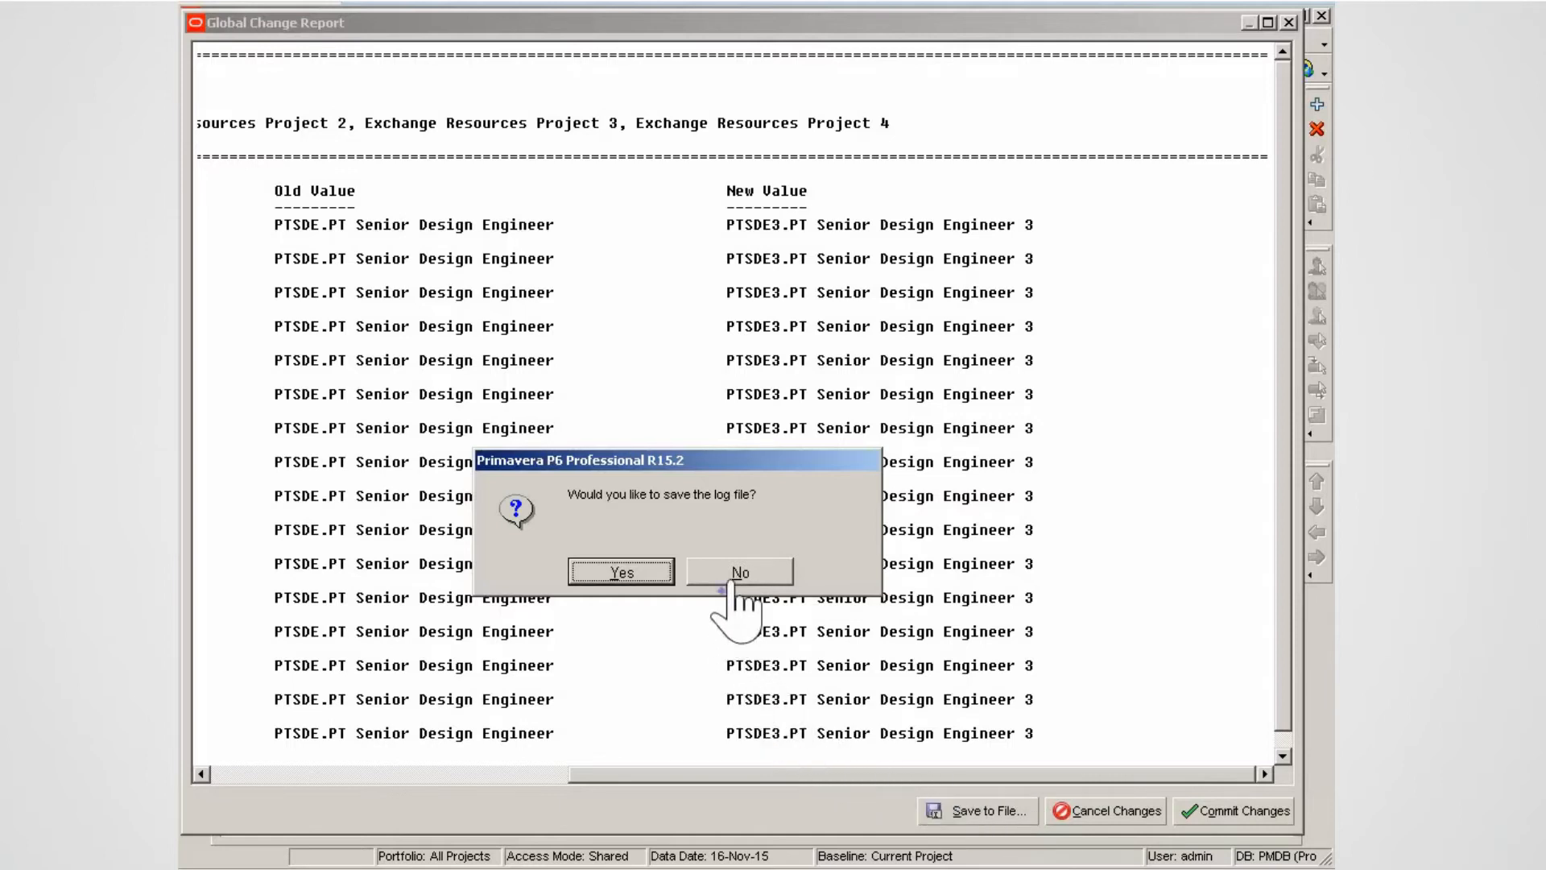
{"action": "left_click", "coordinate": [740, 572]}
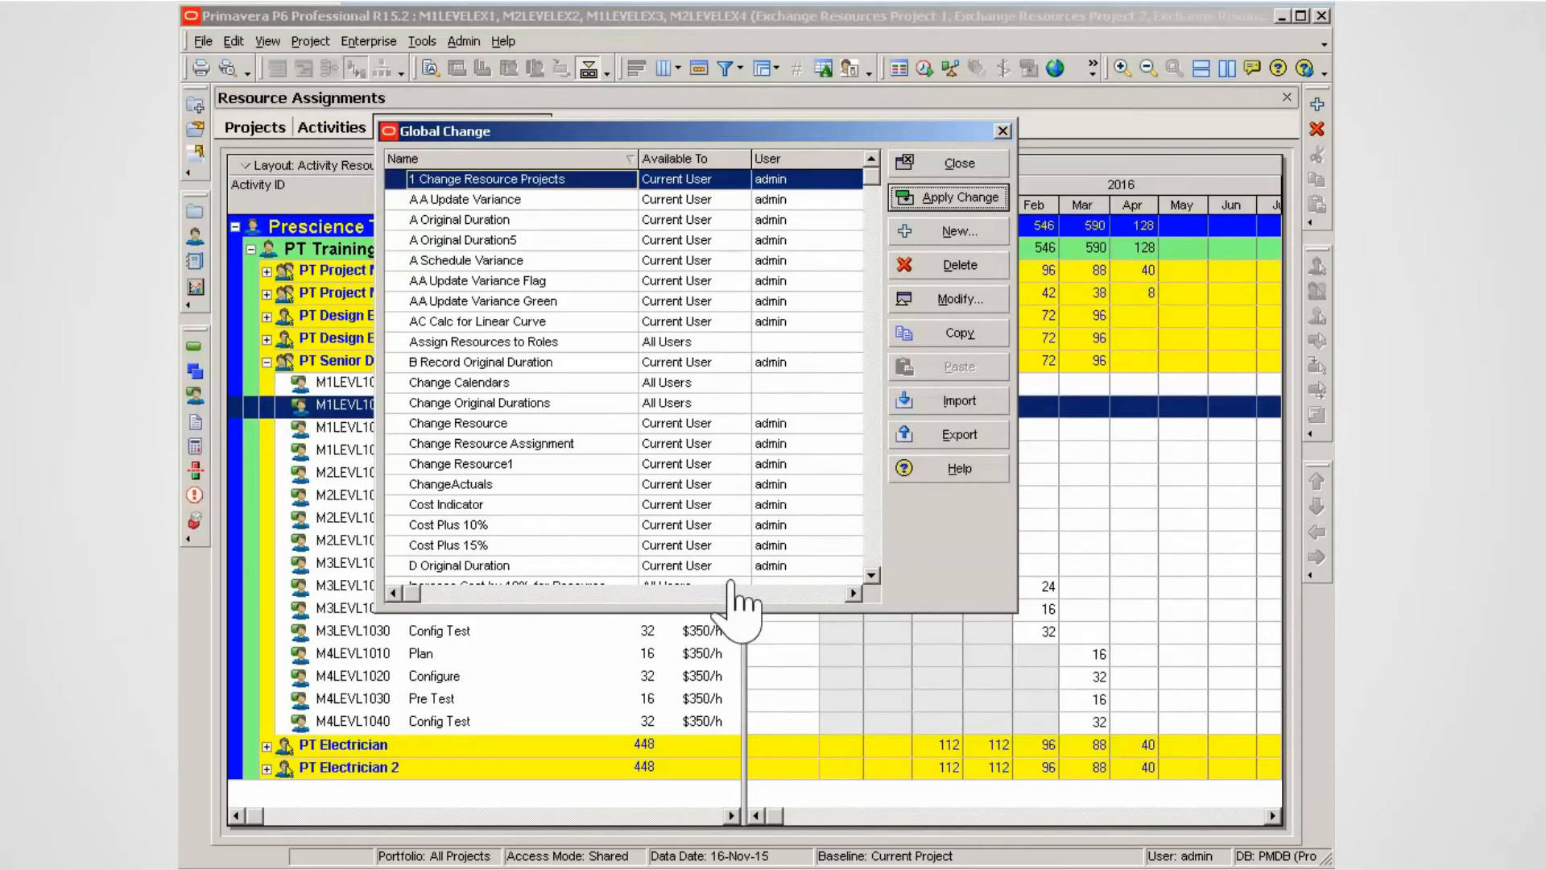
{"action": "mouse_move", "coordinate": [945, 196]}
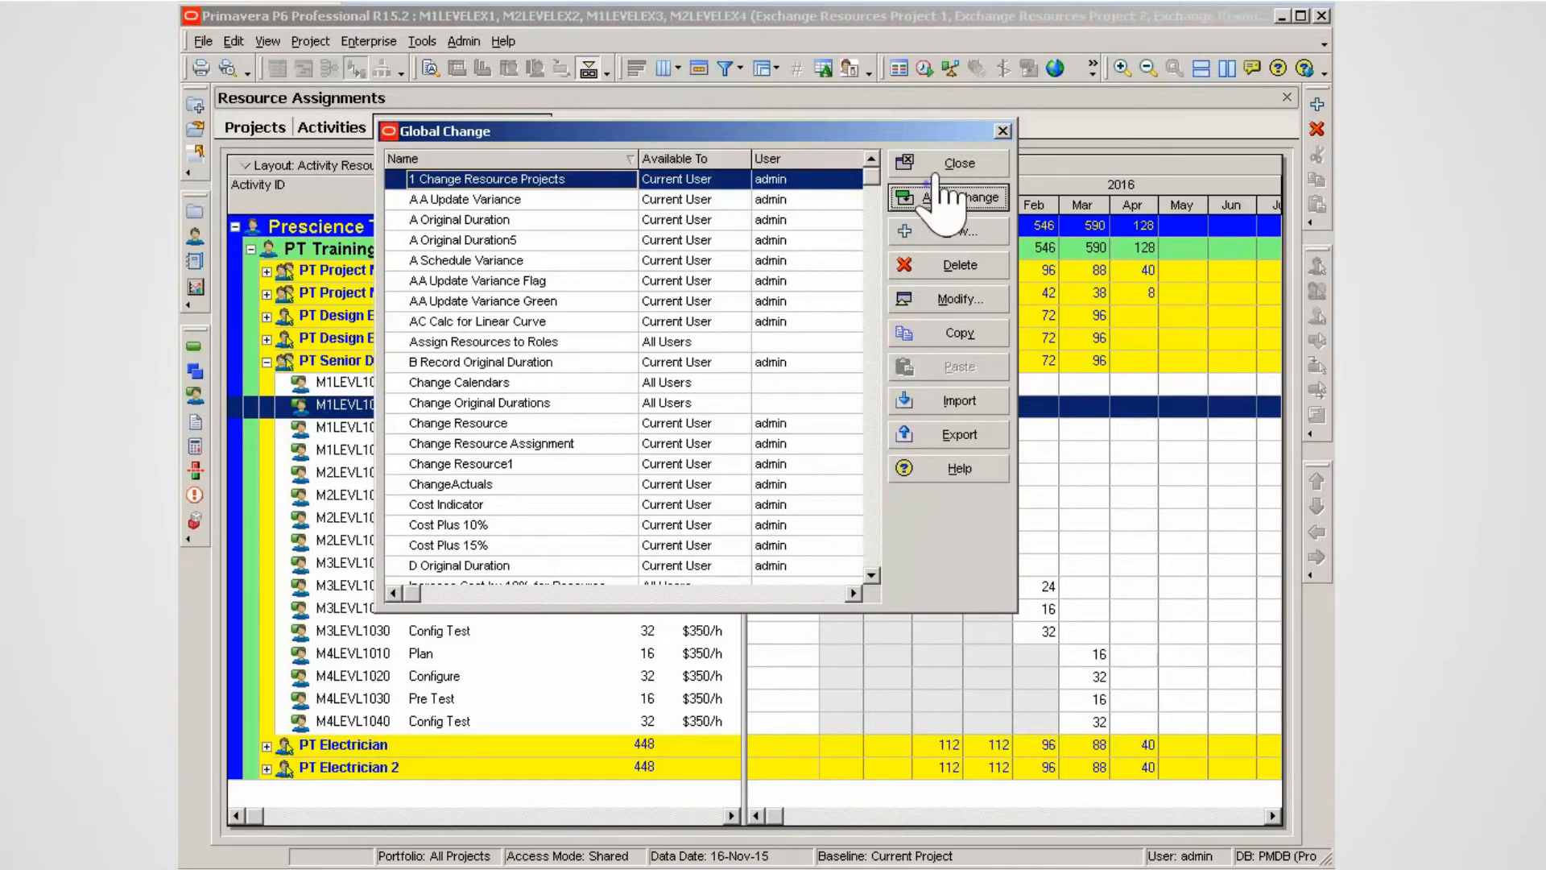
Close Global Change and verify the assignments now show $350/h Price/Unit
{"action": "left_click", "coordinate": [956, 163]}
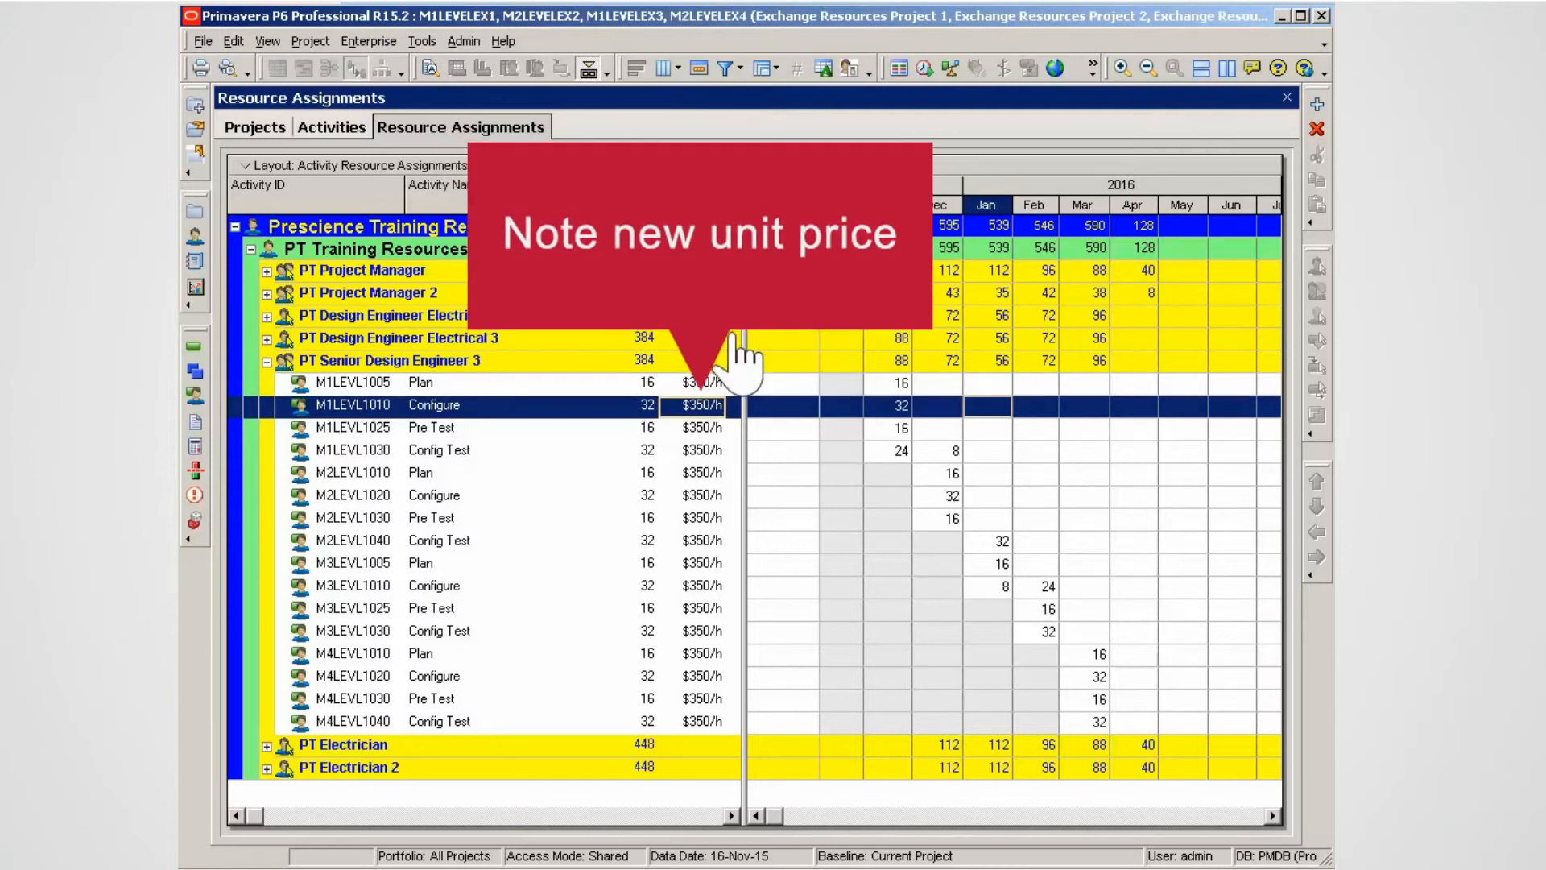
{"action": "left_click", "coordinate": [428, 427]}
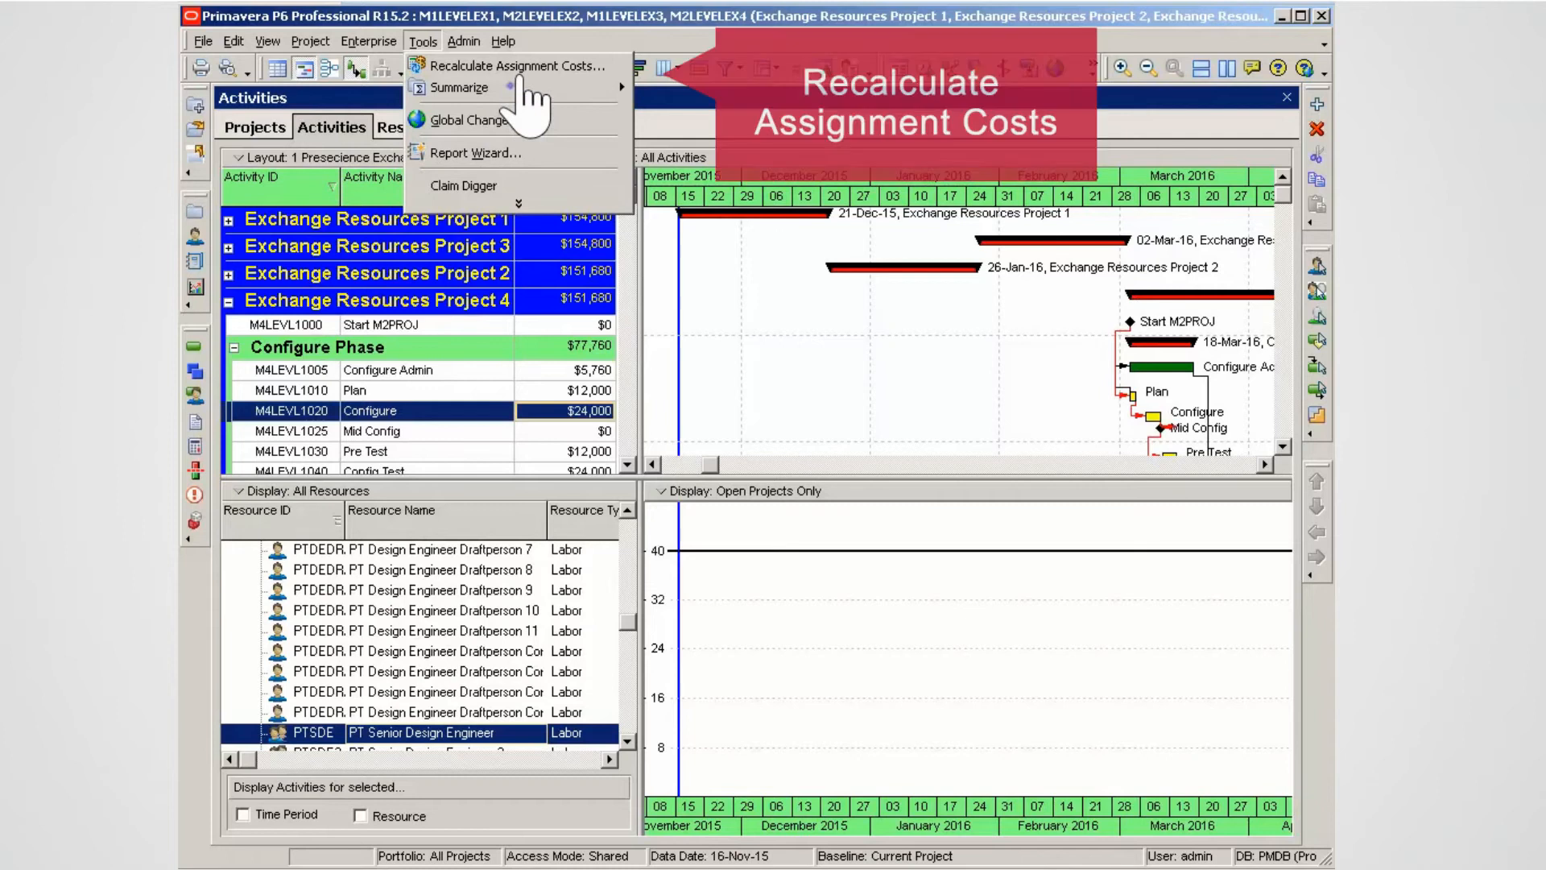
Recalculate assignment costs and dismiss the success confirmation
{"action": "left_click", "coordinate": [518, 64]}
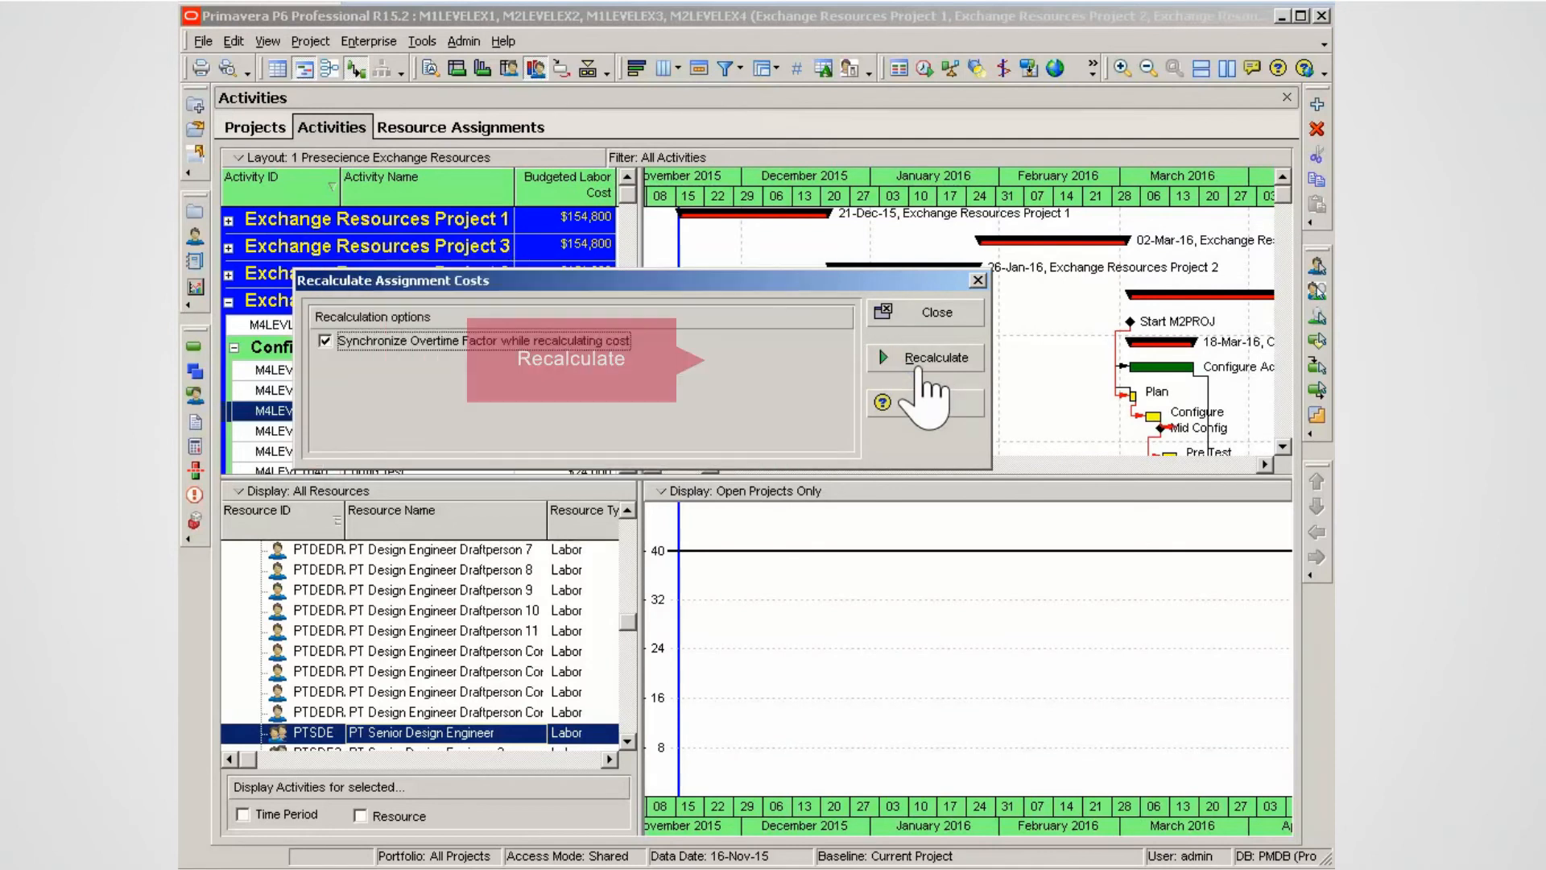
{"action": "left_click", "coordinate": [934, 358]}
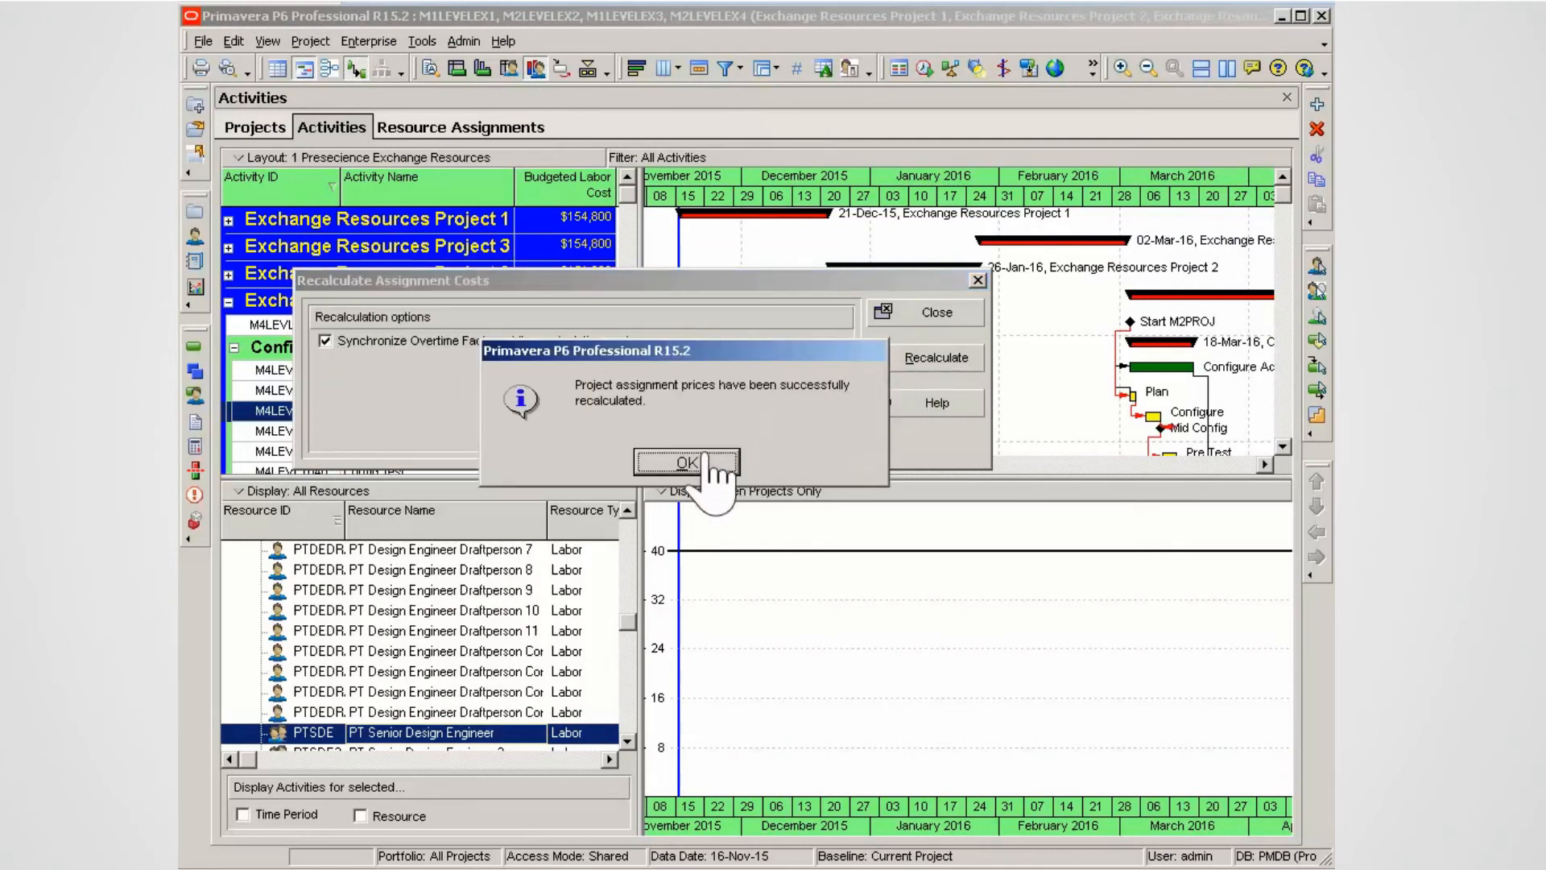
{"action": "left_click", "coordinate": [686, 462]}
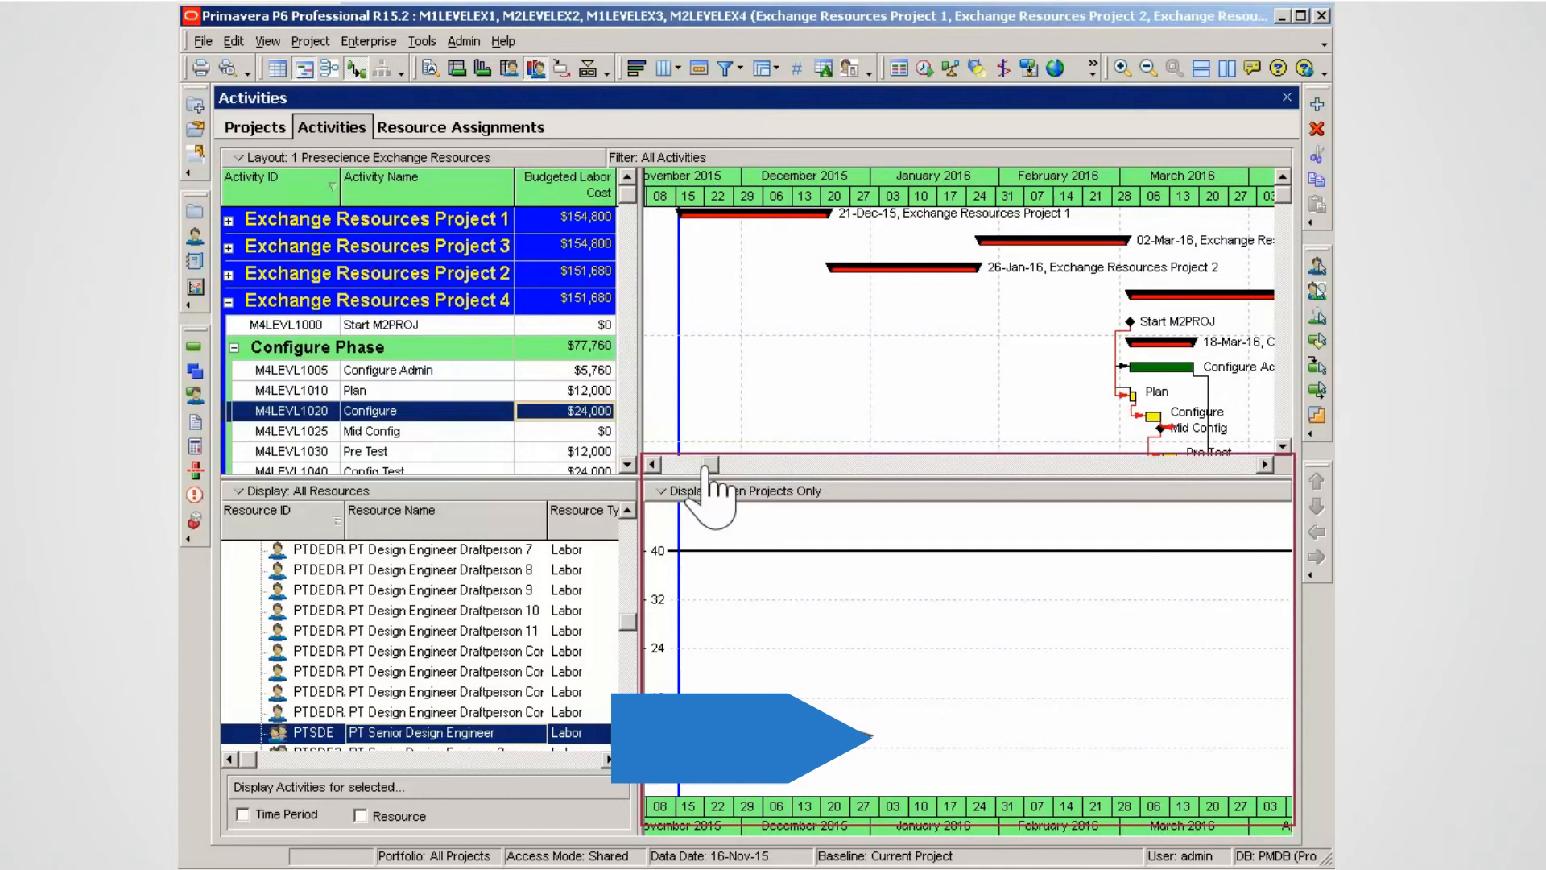